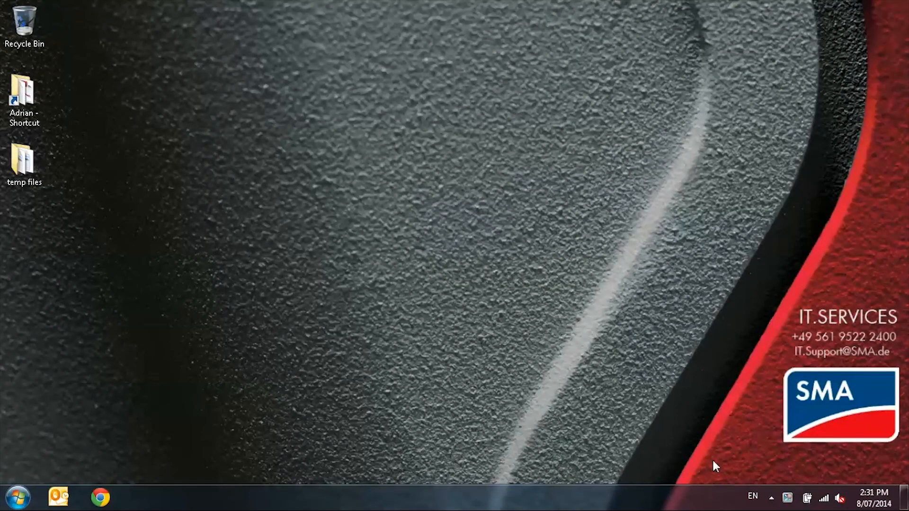
- Launch Sunny Explorer by searching 'sunny exp' from the Start menu
left_click(16, 497)
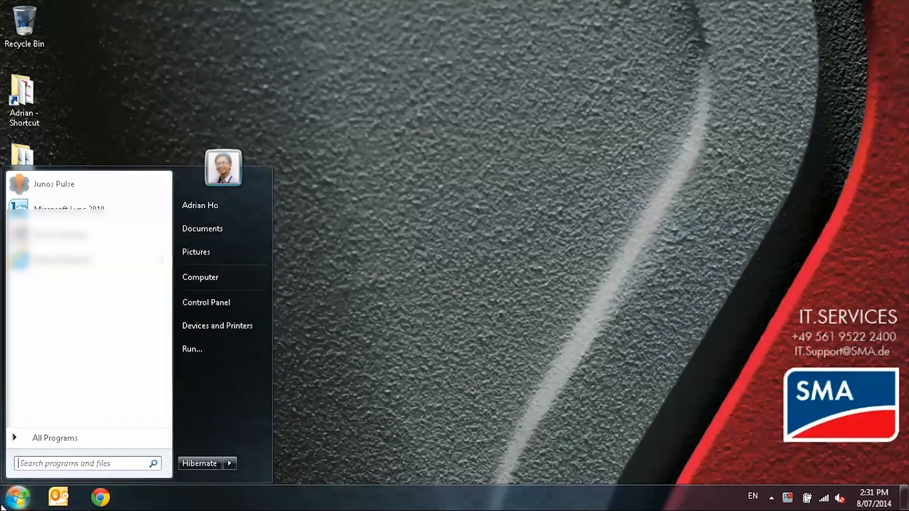
type("sunny exp")
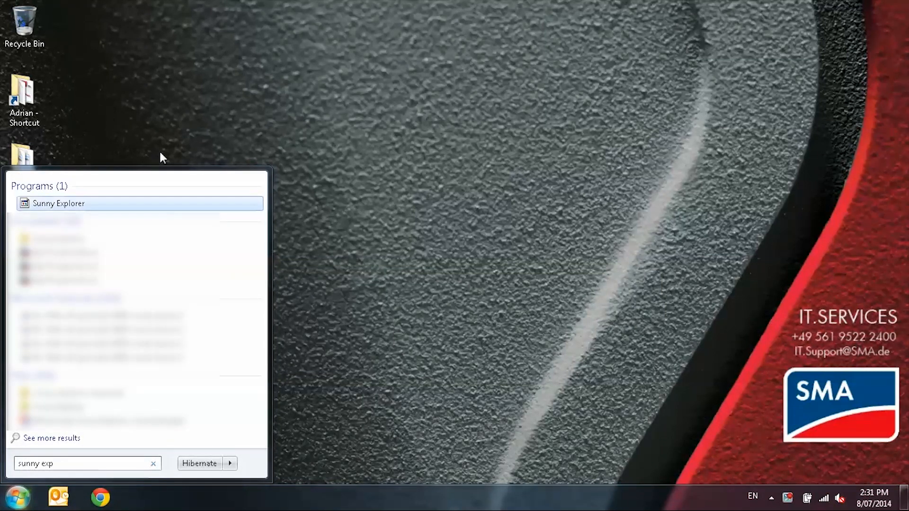
left_click(57, 203)
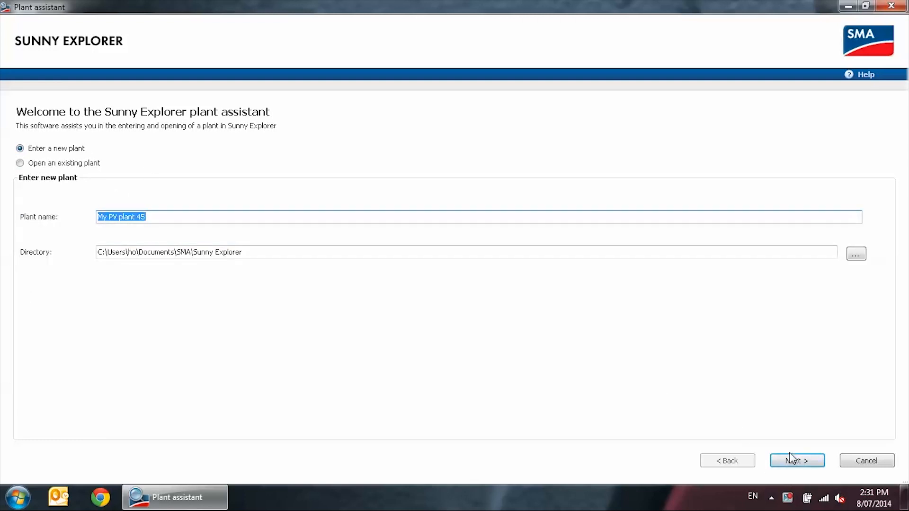
- Create a new Bluetooth plant from NetID B and log in as installer
left_click(796, 460)
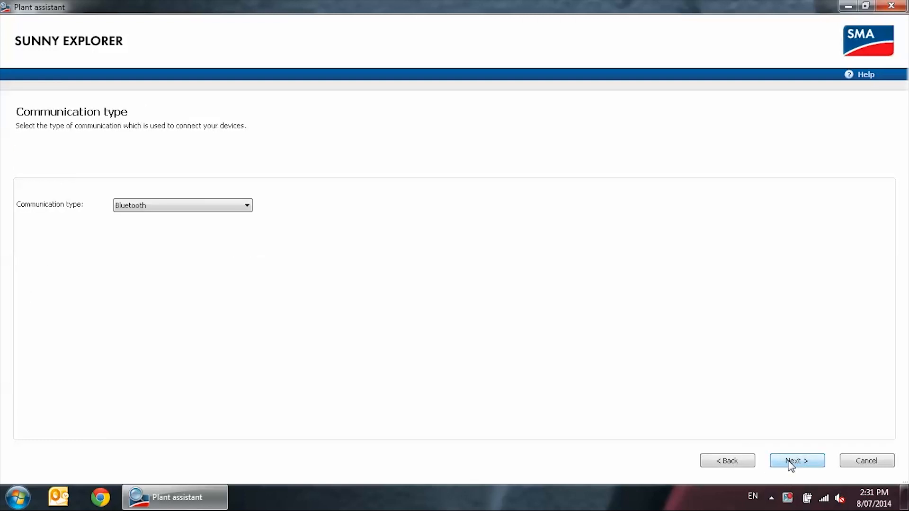
left_click(796, 460)
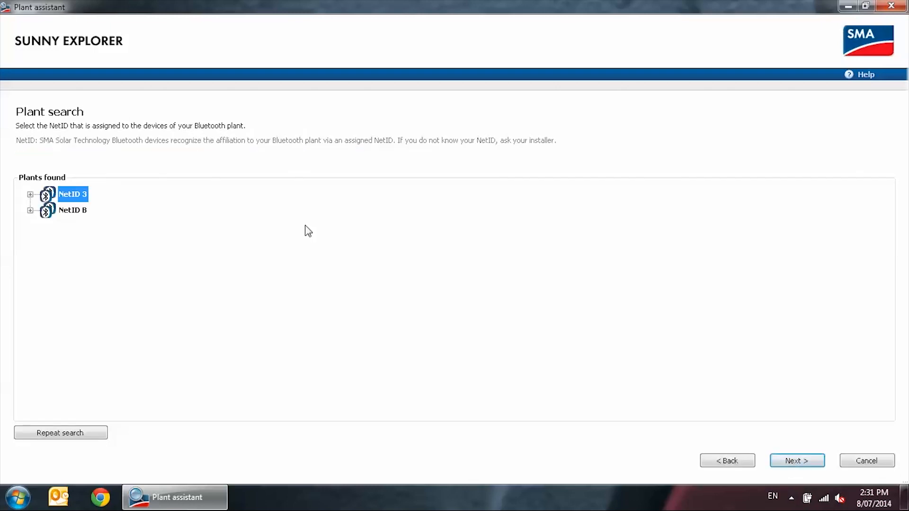
left_click(29, 210)
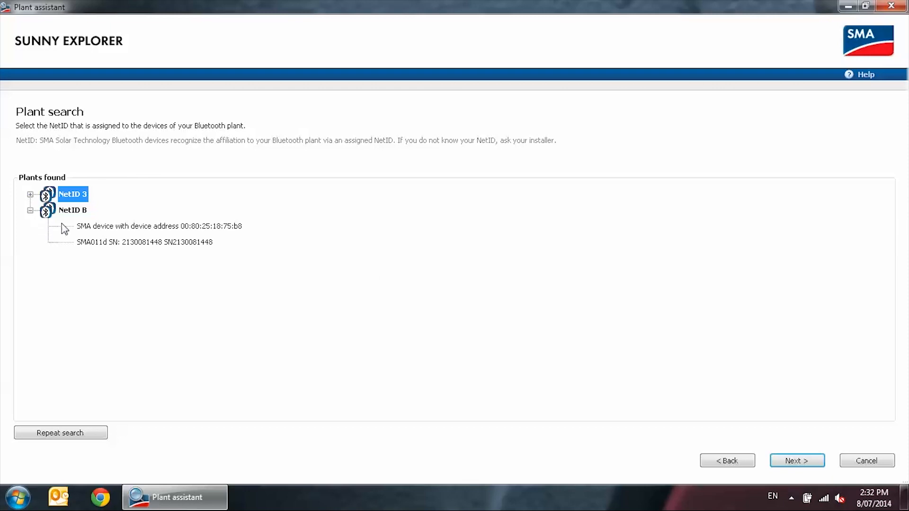
left_click(73, 210)
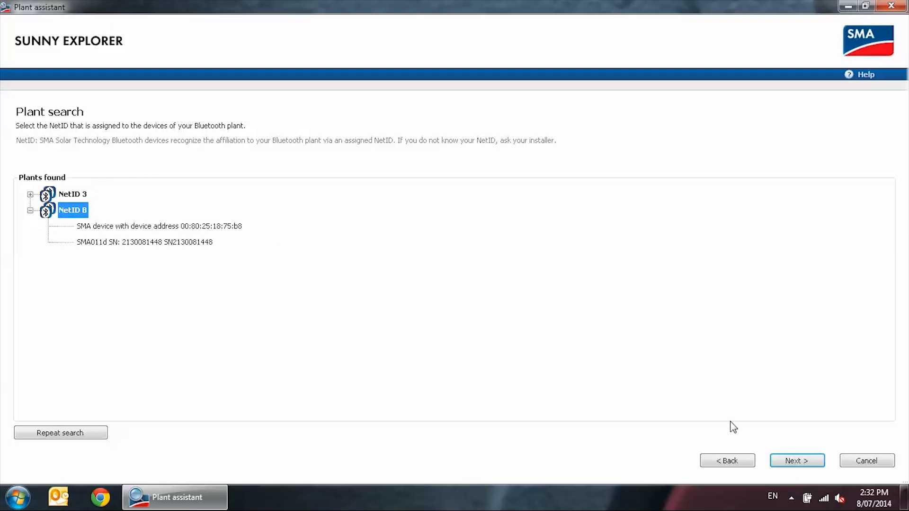
left_click(796, 460)
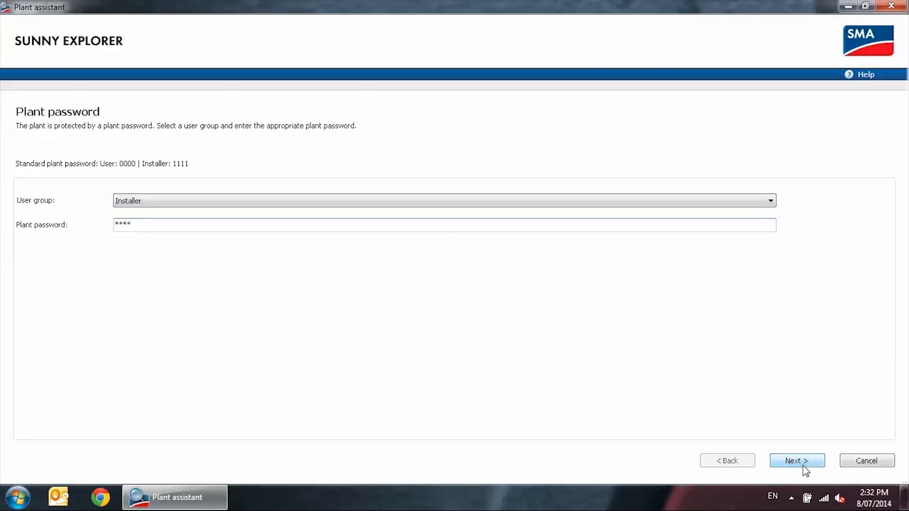
left_click(797, 460)
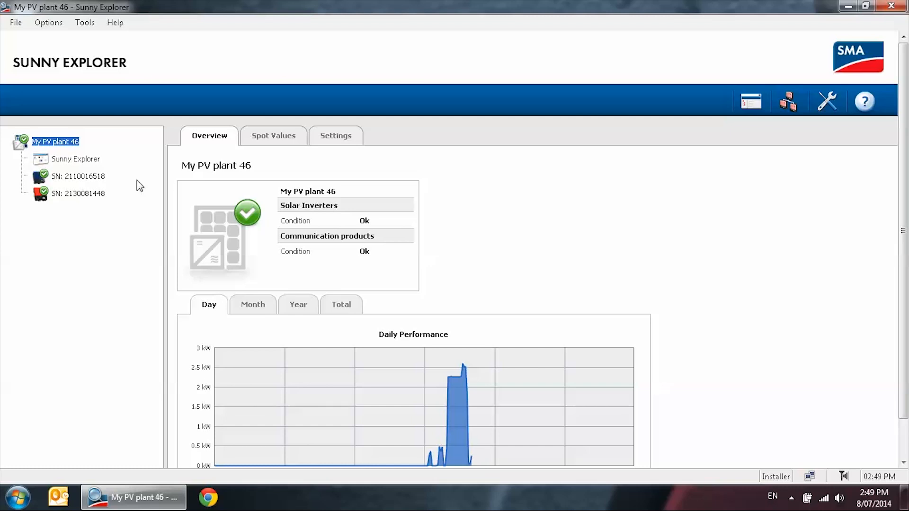
left_click(78, 176)
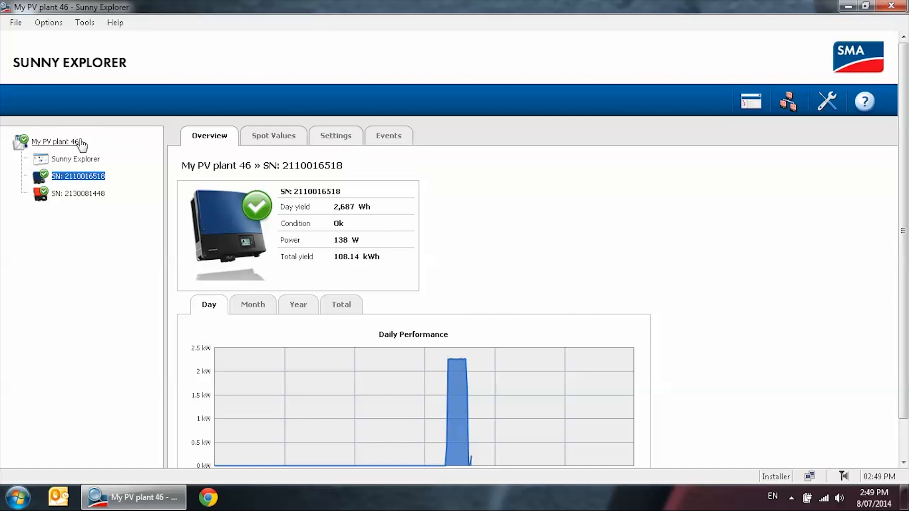
left_click(55, 141)
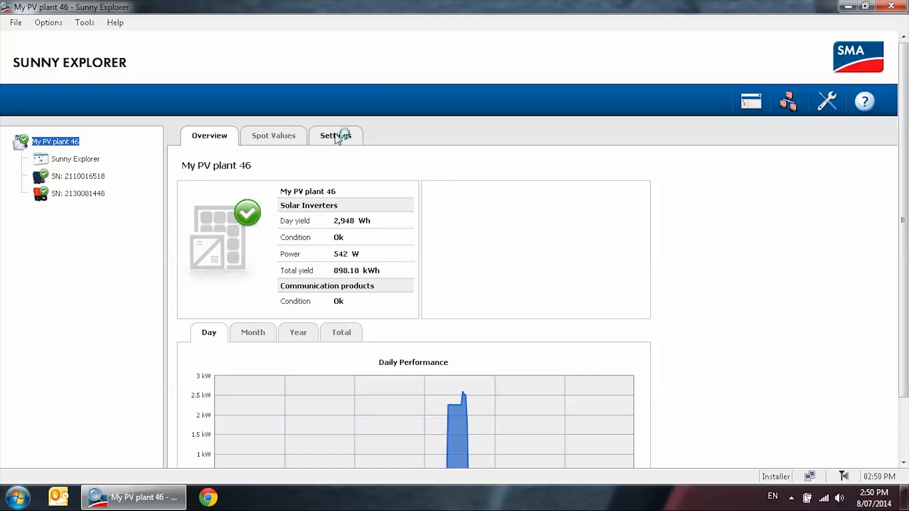
left_click(335, 135)
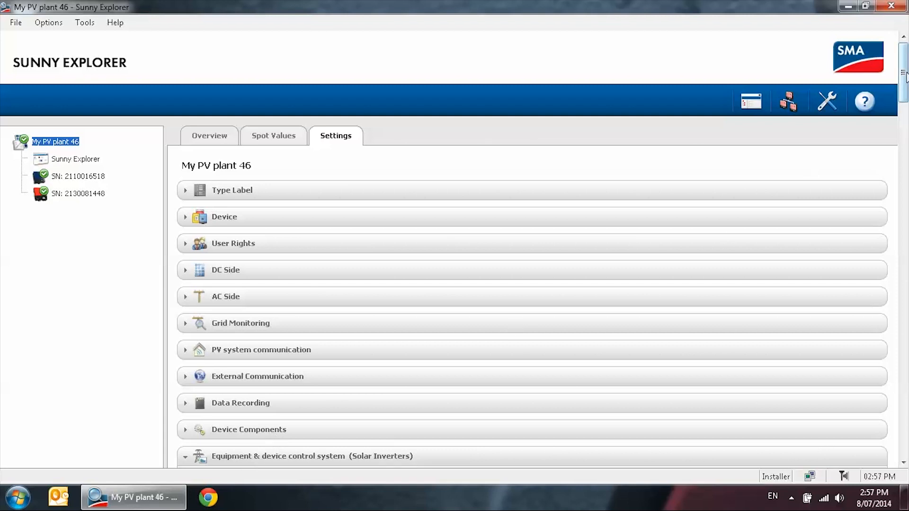
- Switch the plant settings into edit mode via the Edit button at the bottom
scroll("down", 3)
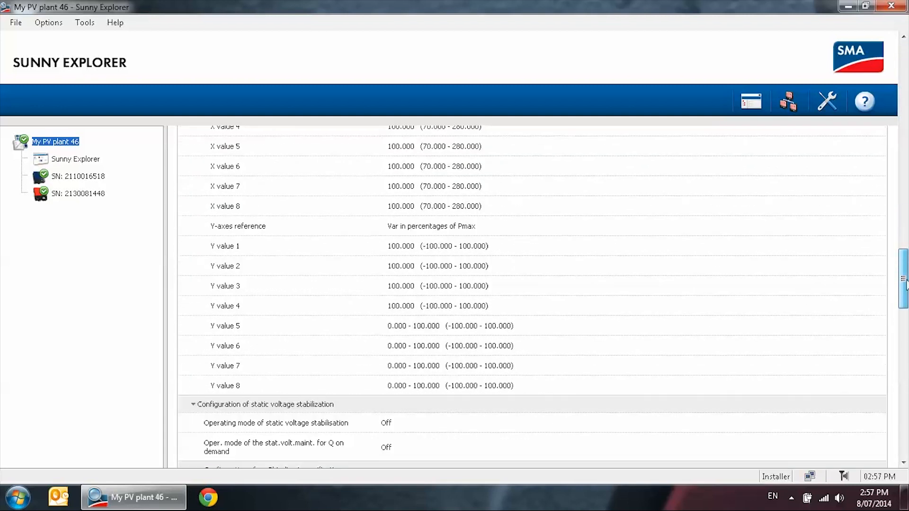
scroll("down", 3)
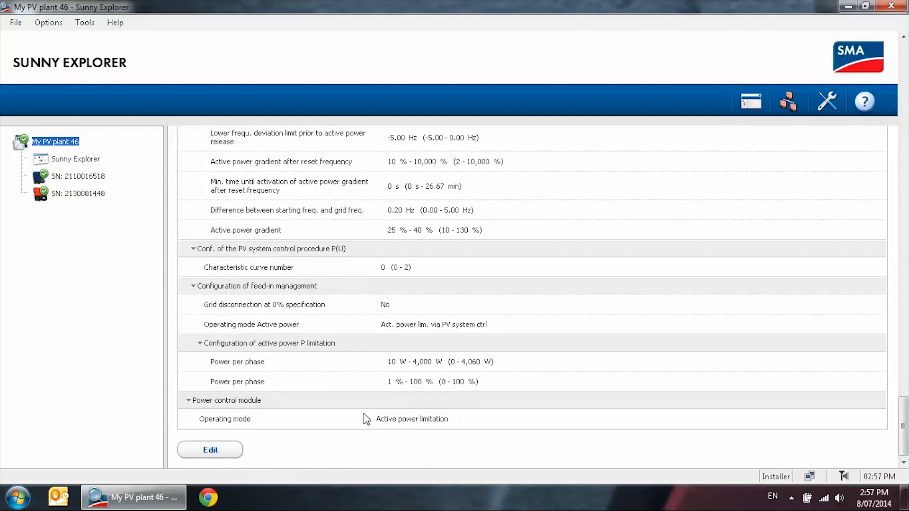
left_click(210, 450)
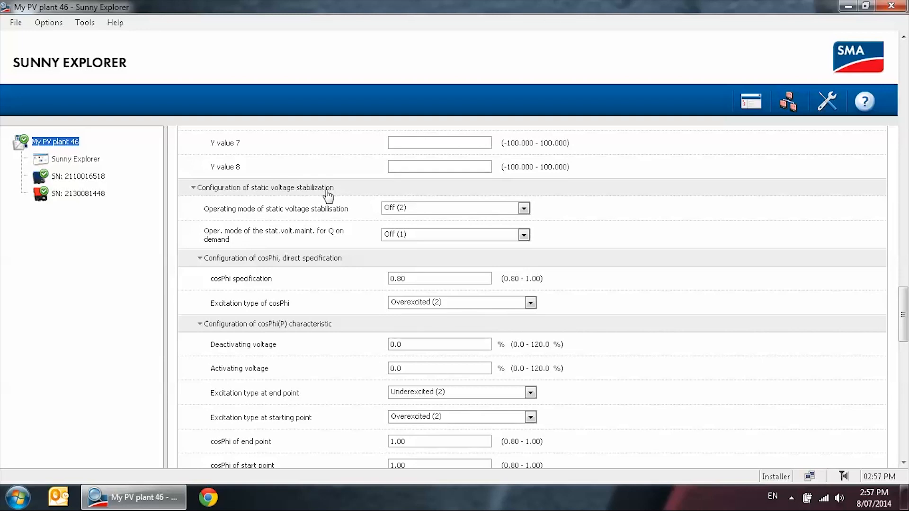
mouse_move(279, 210)
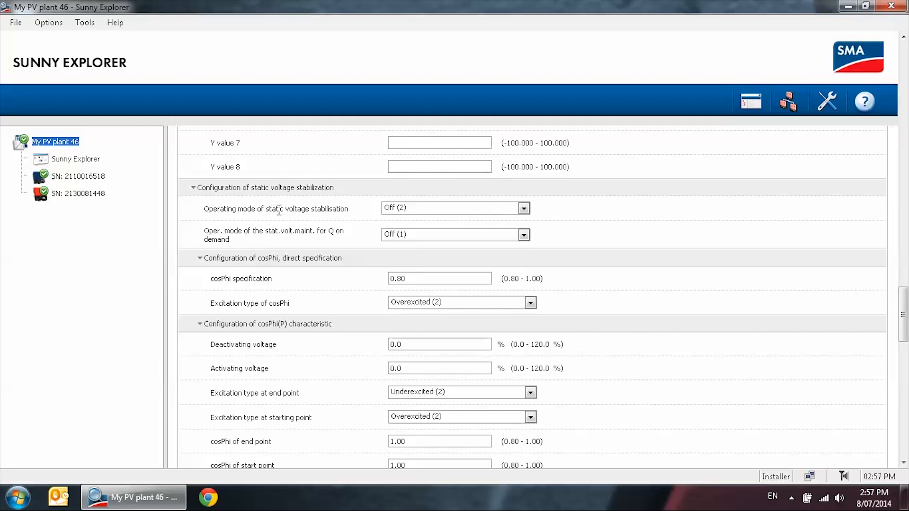
- Set stabilisation mode to cosPhi direct specification with cosPhi 0.80 and save
left_click(523, 208)
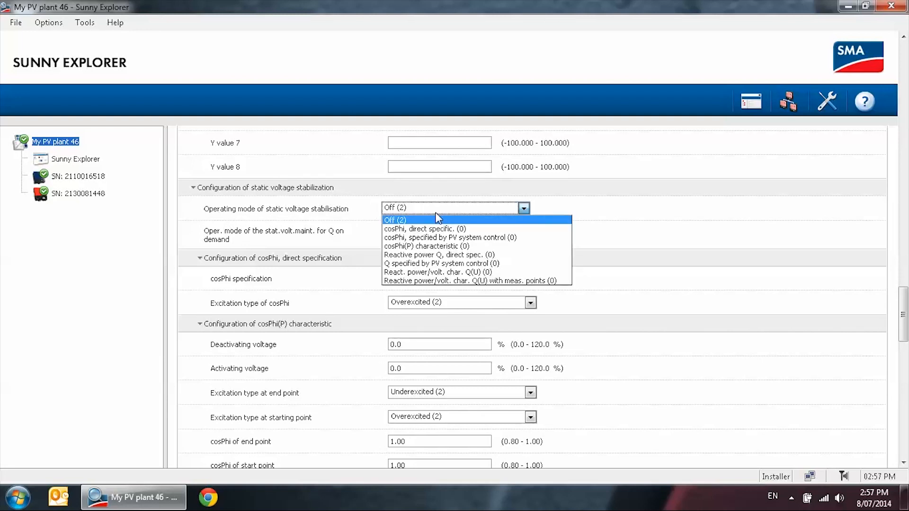
mouse_move(432, 228)
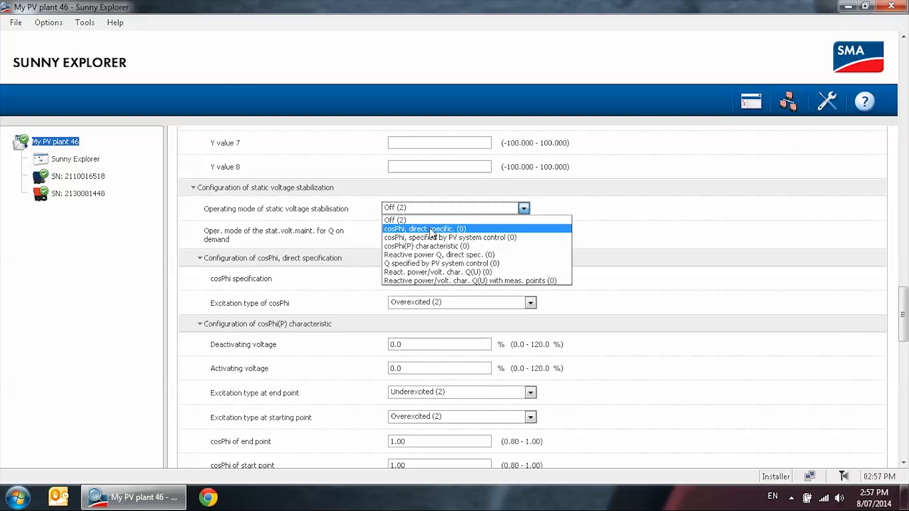
left_click(424, 228)
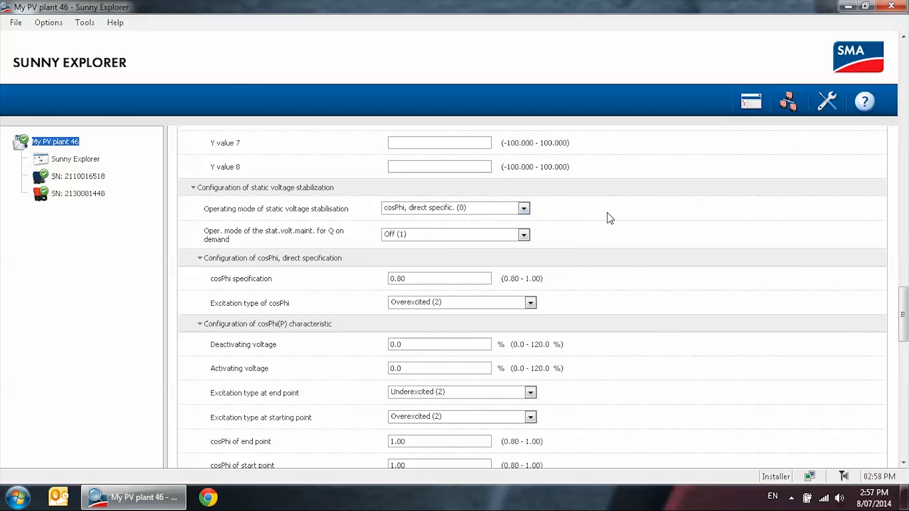
mouse_move(207, 262)
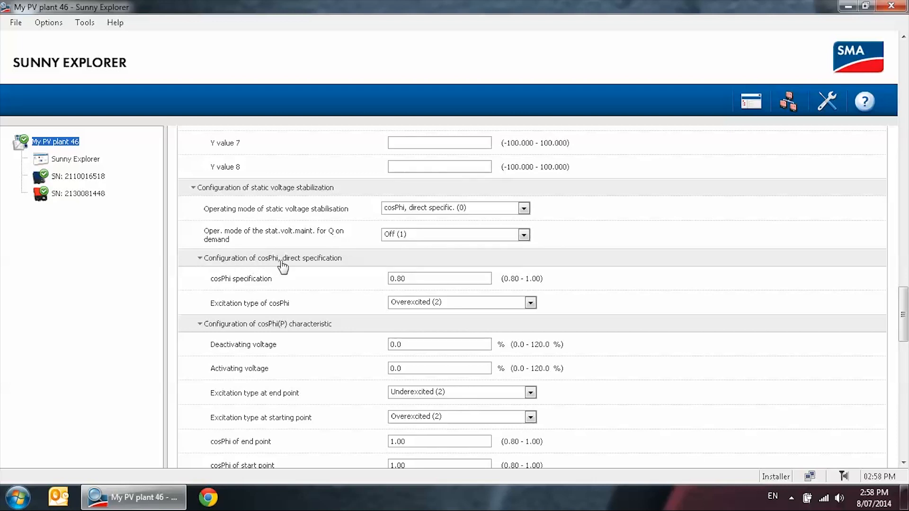
mouse_move(260, 275)
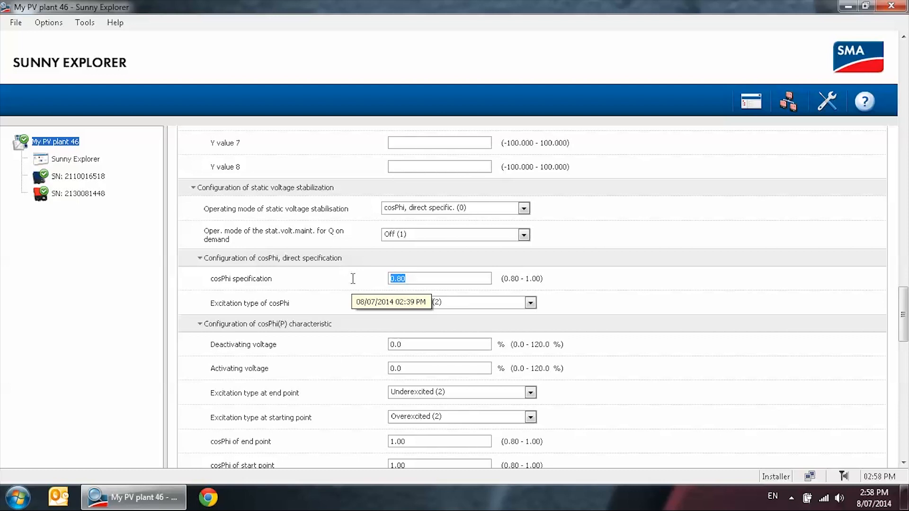
type("0.9")
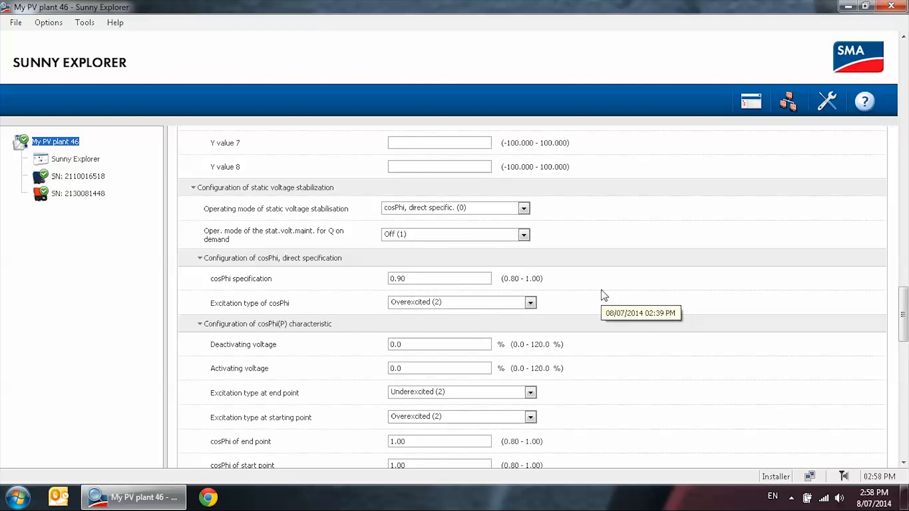
type("0")
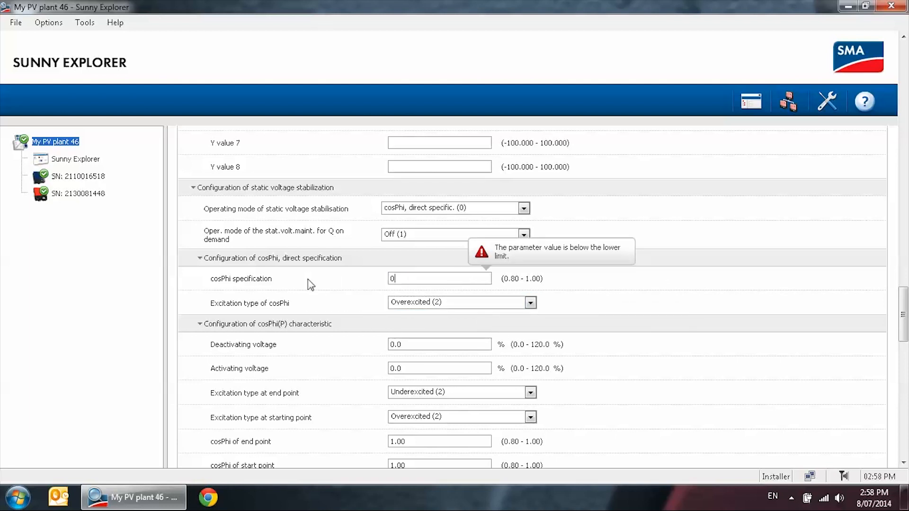
type(".80")
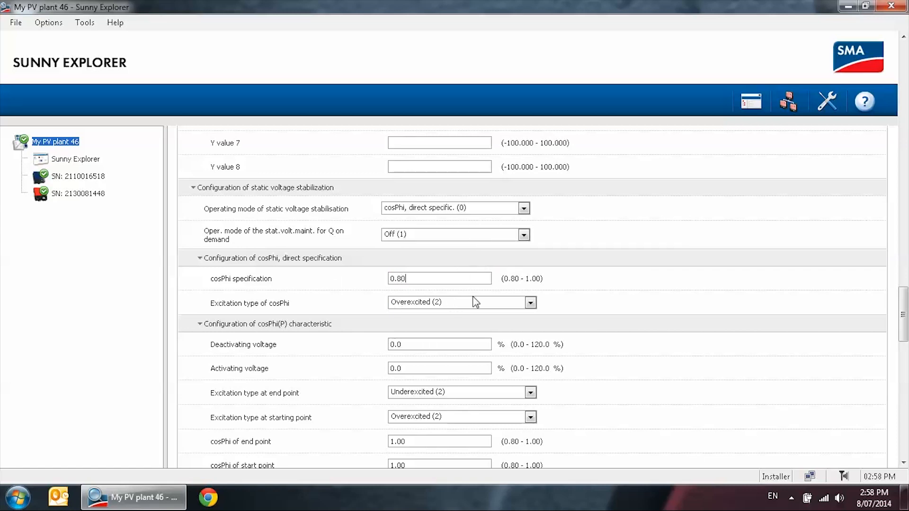
scroll("down", 3)
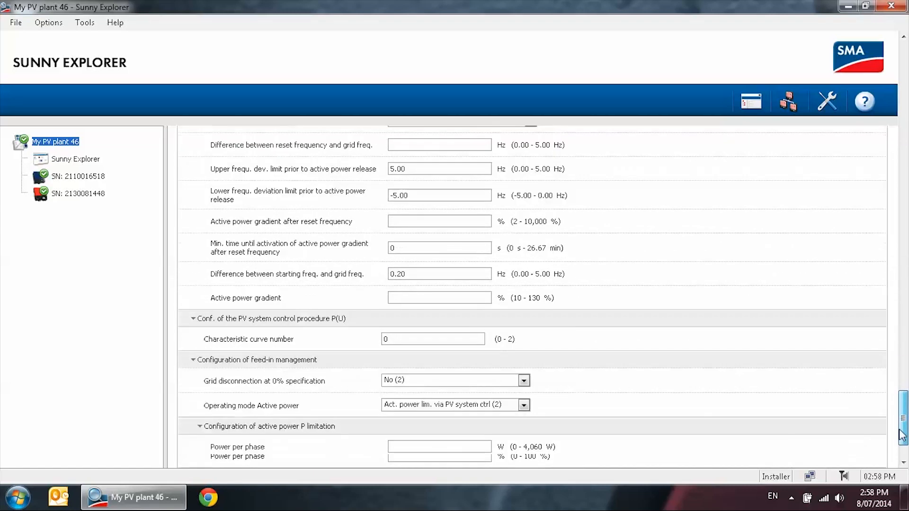
scroll("down", 3)
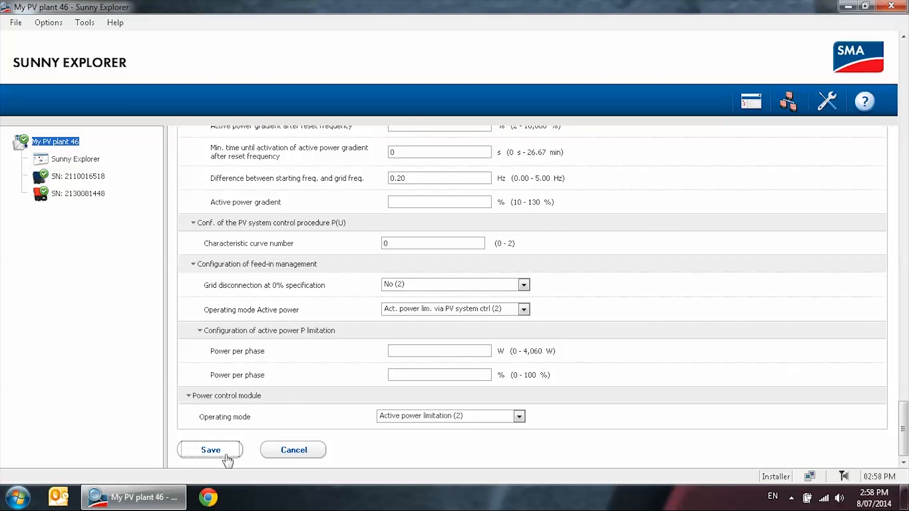
left_click(210, 450)
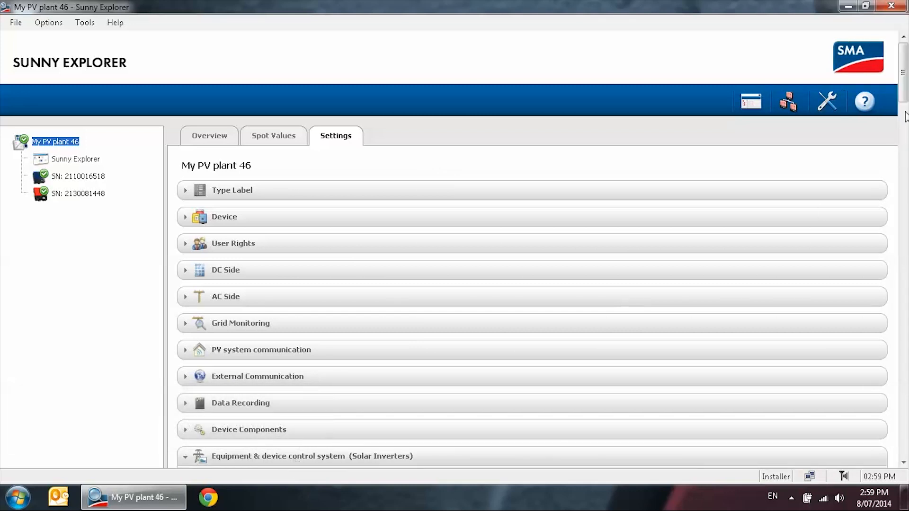
- In edit mode, set the power control module operating mode to Active power limitation
scroll("down", 3)
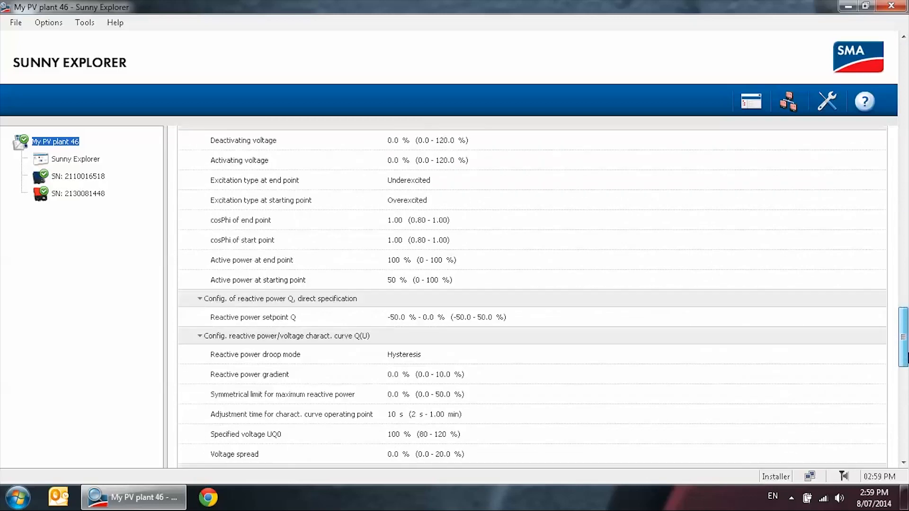
scroll("down", 3)
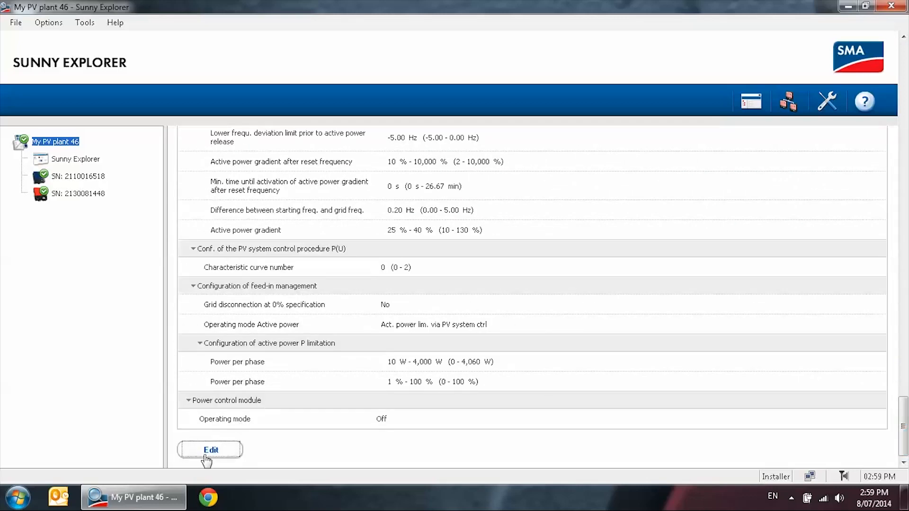
left_click(210, 450)
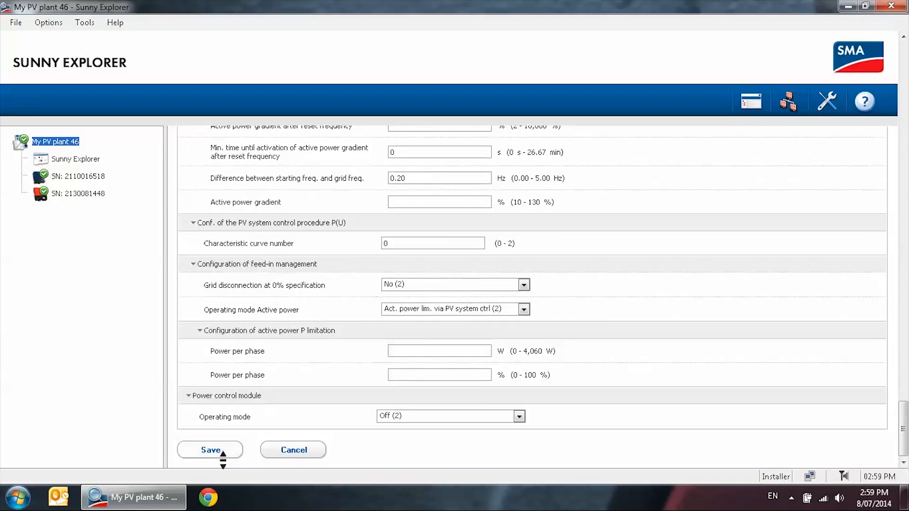
mouse_move(274, 406)
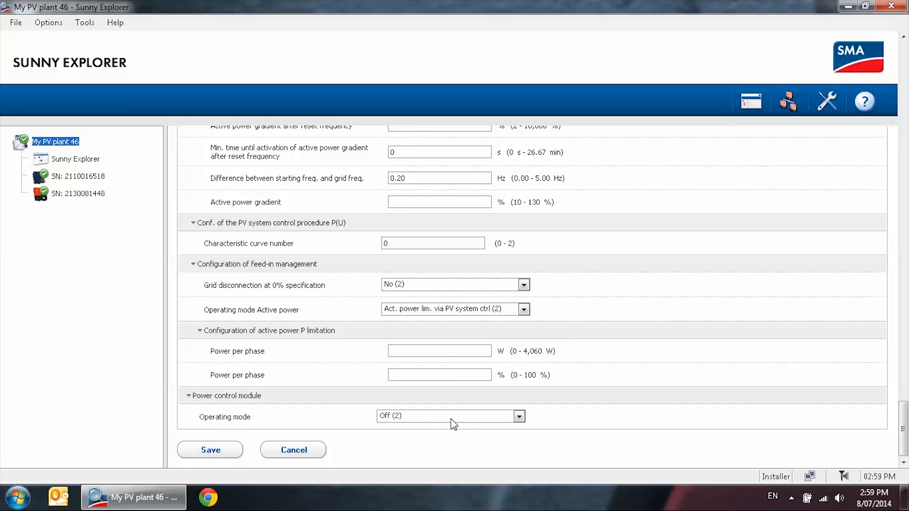
mouse_move(452, 423)
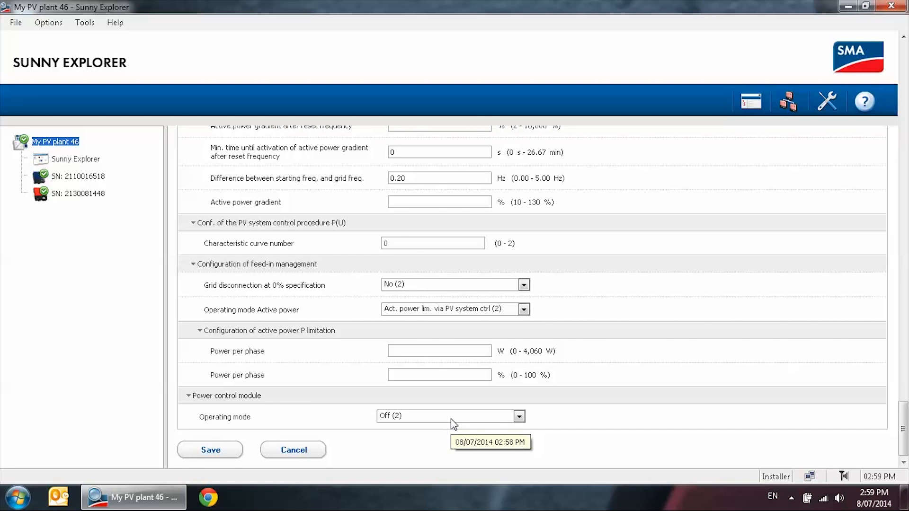
left_click(518, 416)
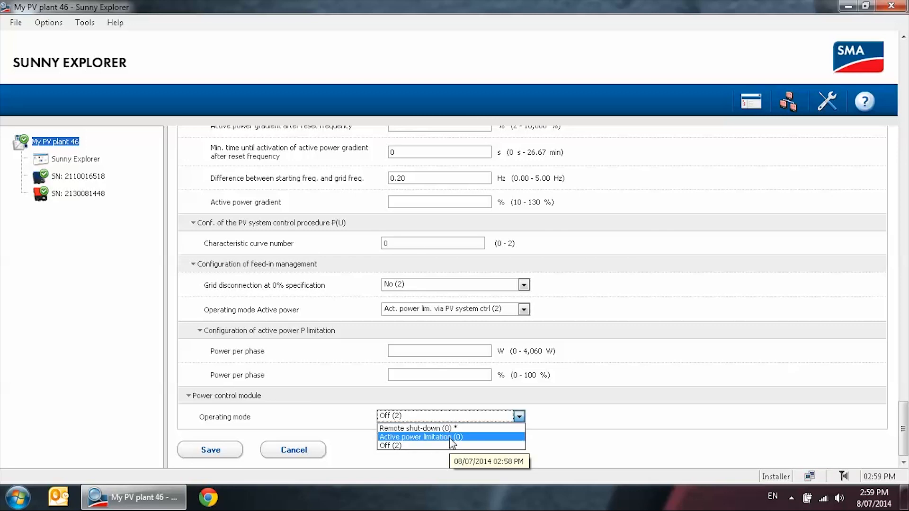
left_click(415, 437)
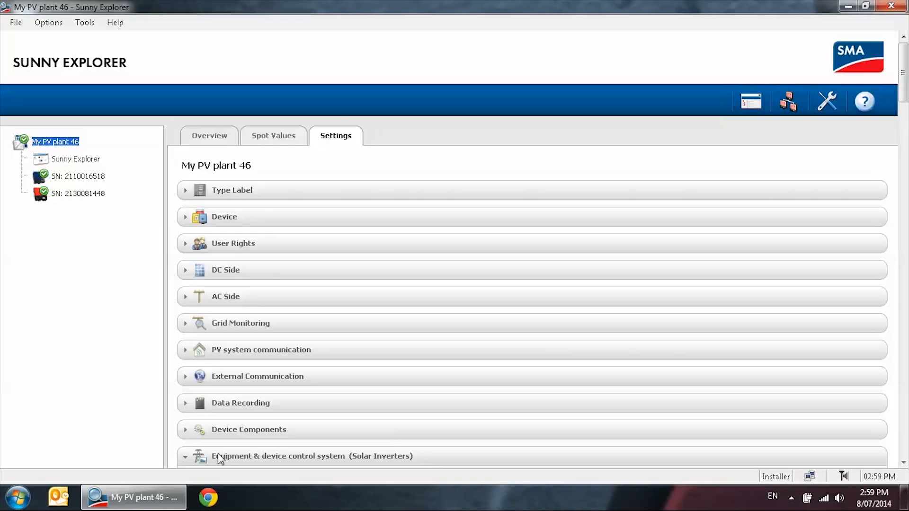
- Expand Device (Solar Inverters) and review the active power limitation steps from 0 to 100 %
left_click(224, 216)
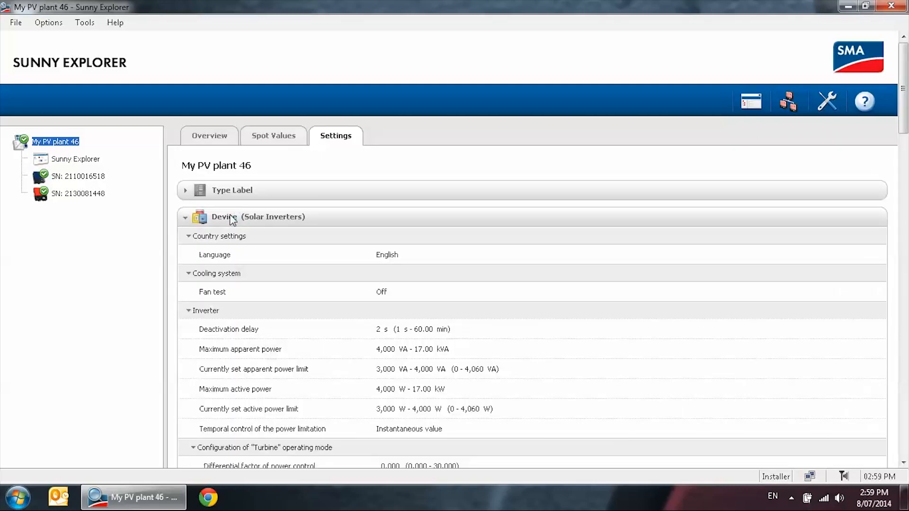
scroll("down", 3)
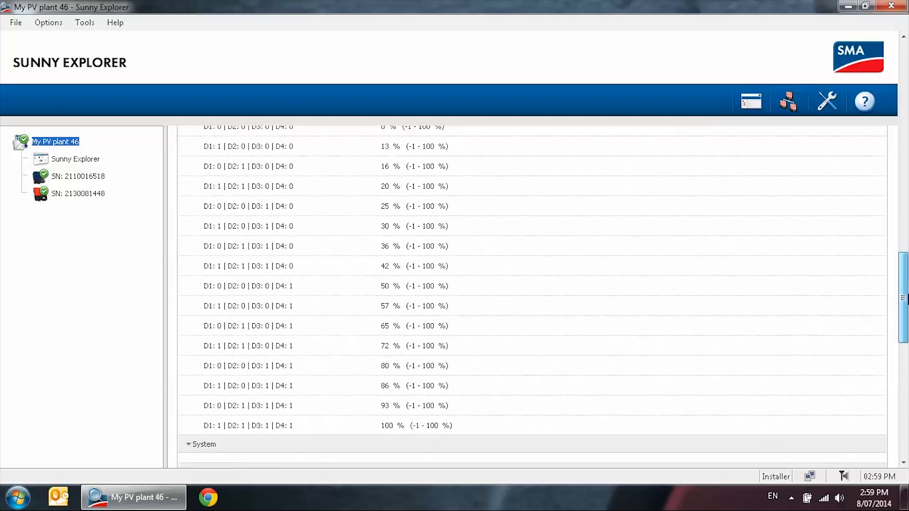
scroll("down", 3)
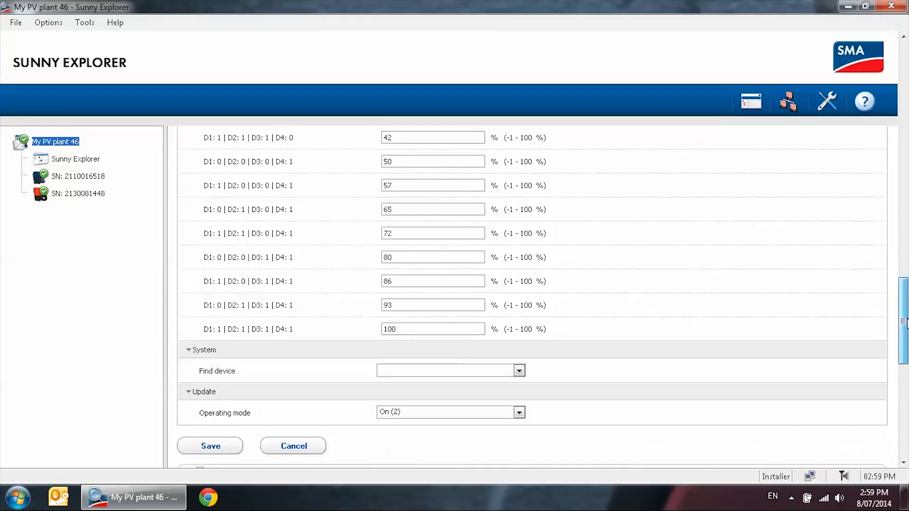
scroll("up", 3)
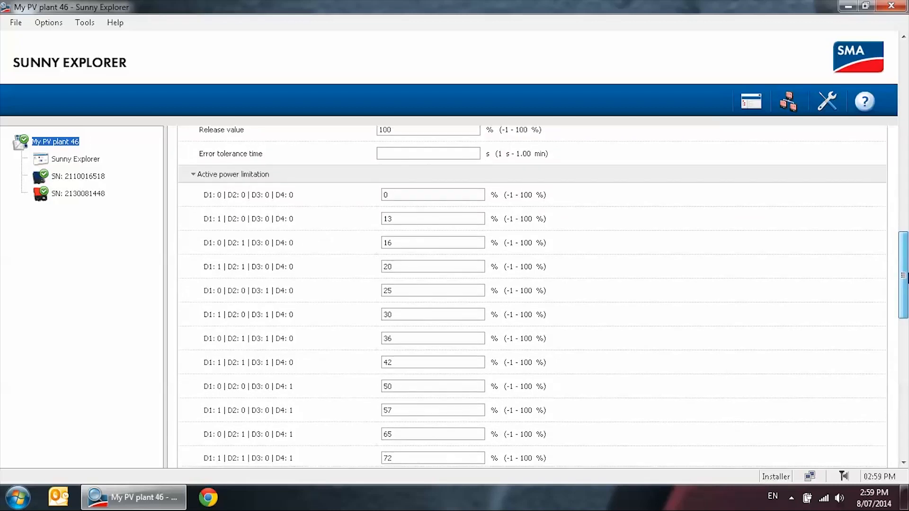
scroll("down", 3)
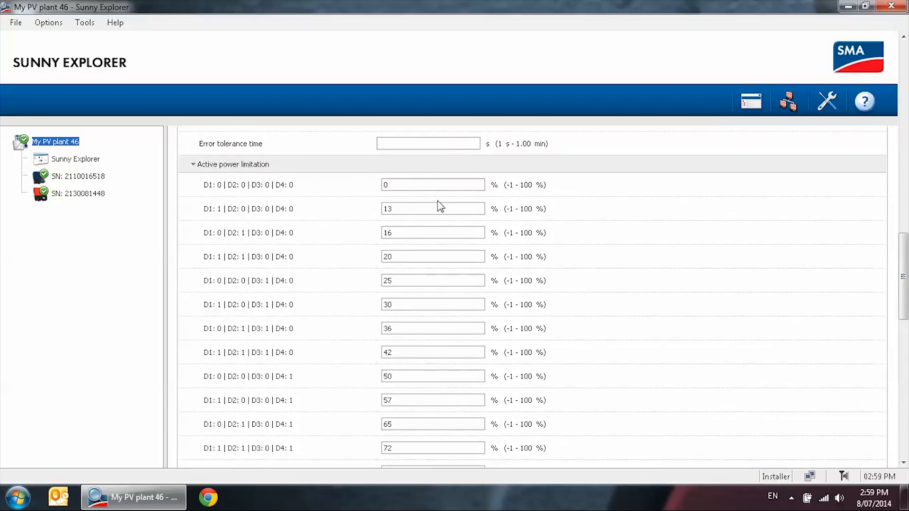
mouse_move(415, 399)
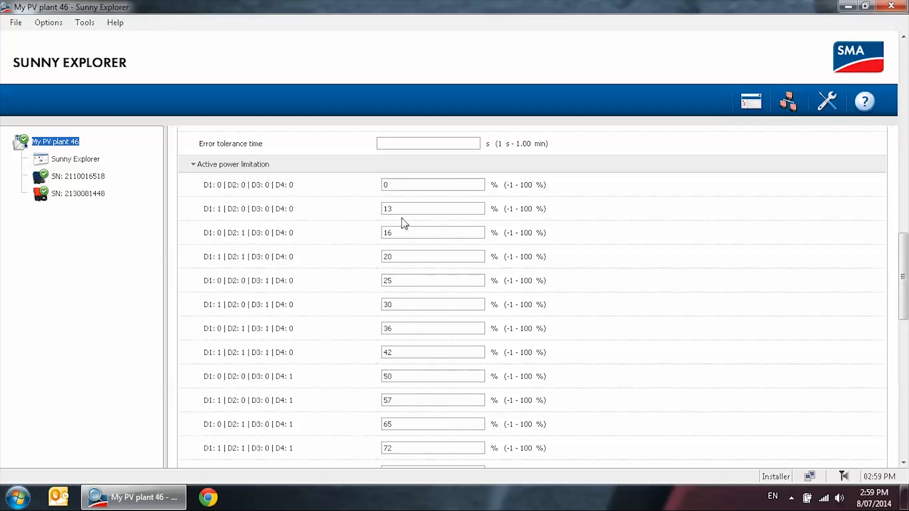
mouse_move(406, 348)
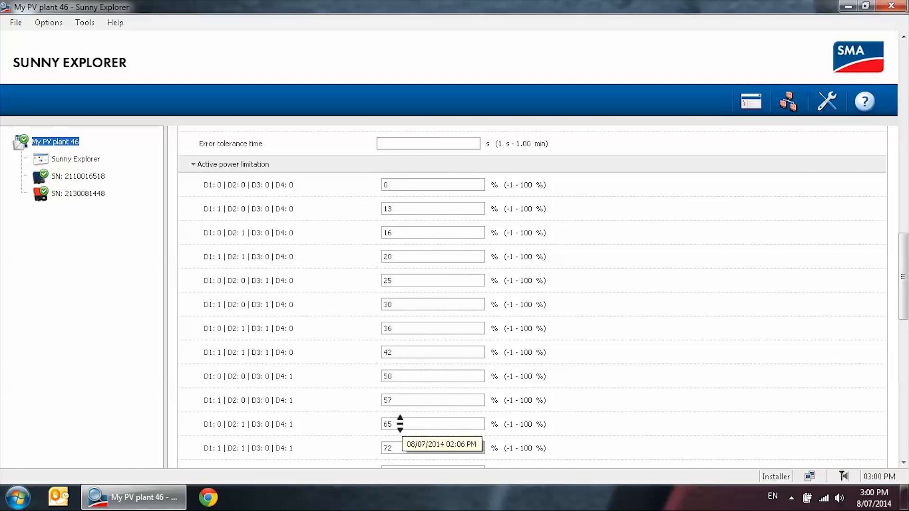
scroll("down", 3)
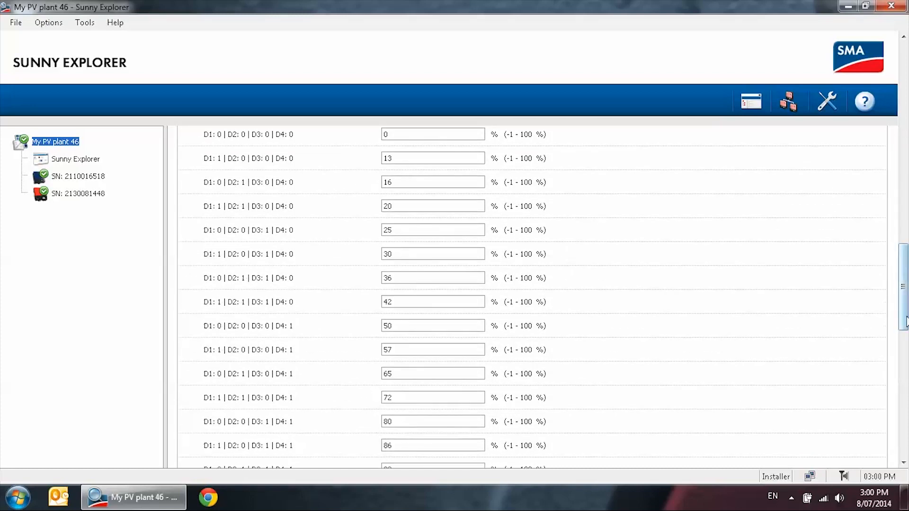
scroll("down", 3)
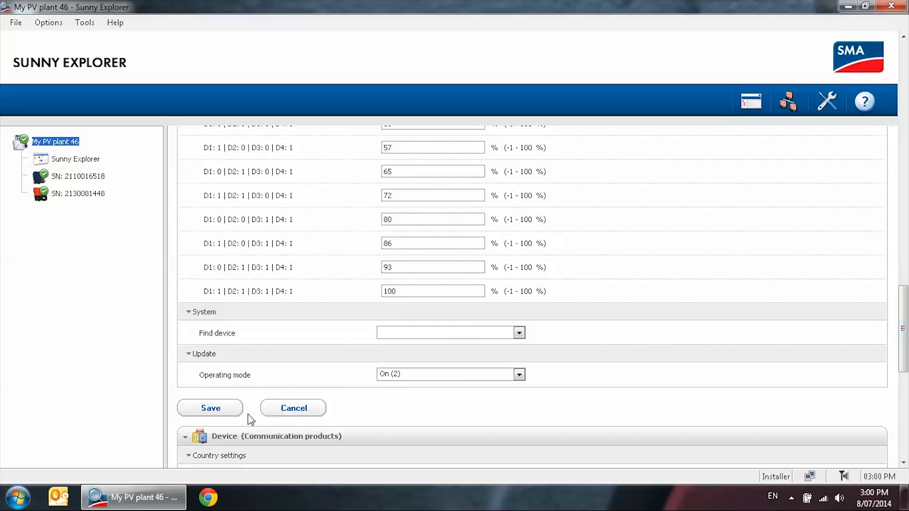